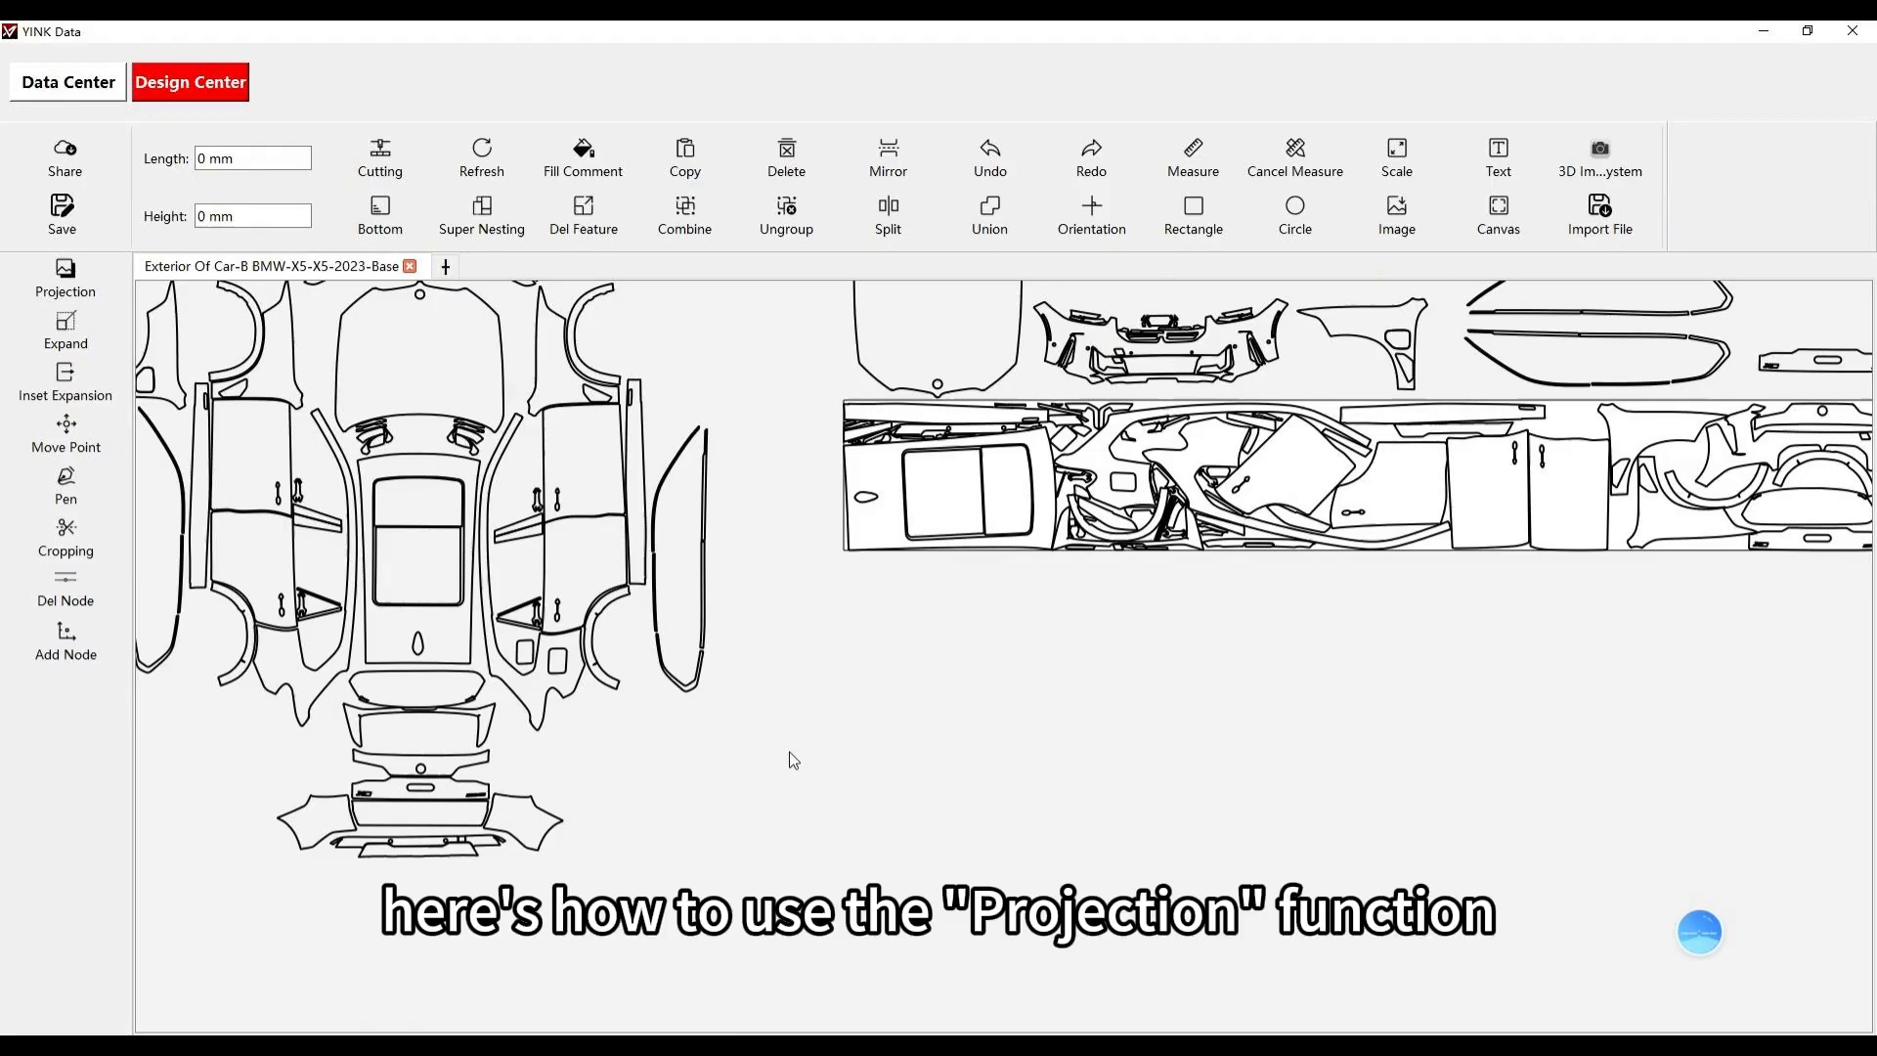
Step: Rotate the door panel upright, project it as a dashed green outline, and move the purple copy right of it
{"action": "left_click", "coordinate": [583, 466]}
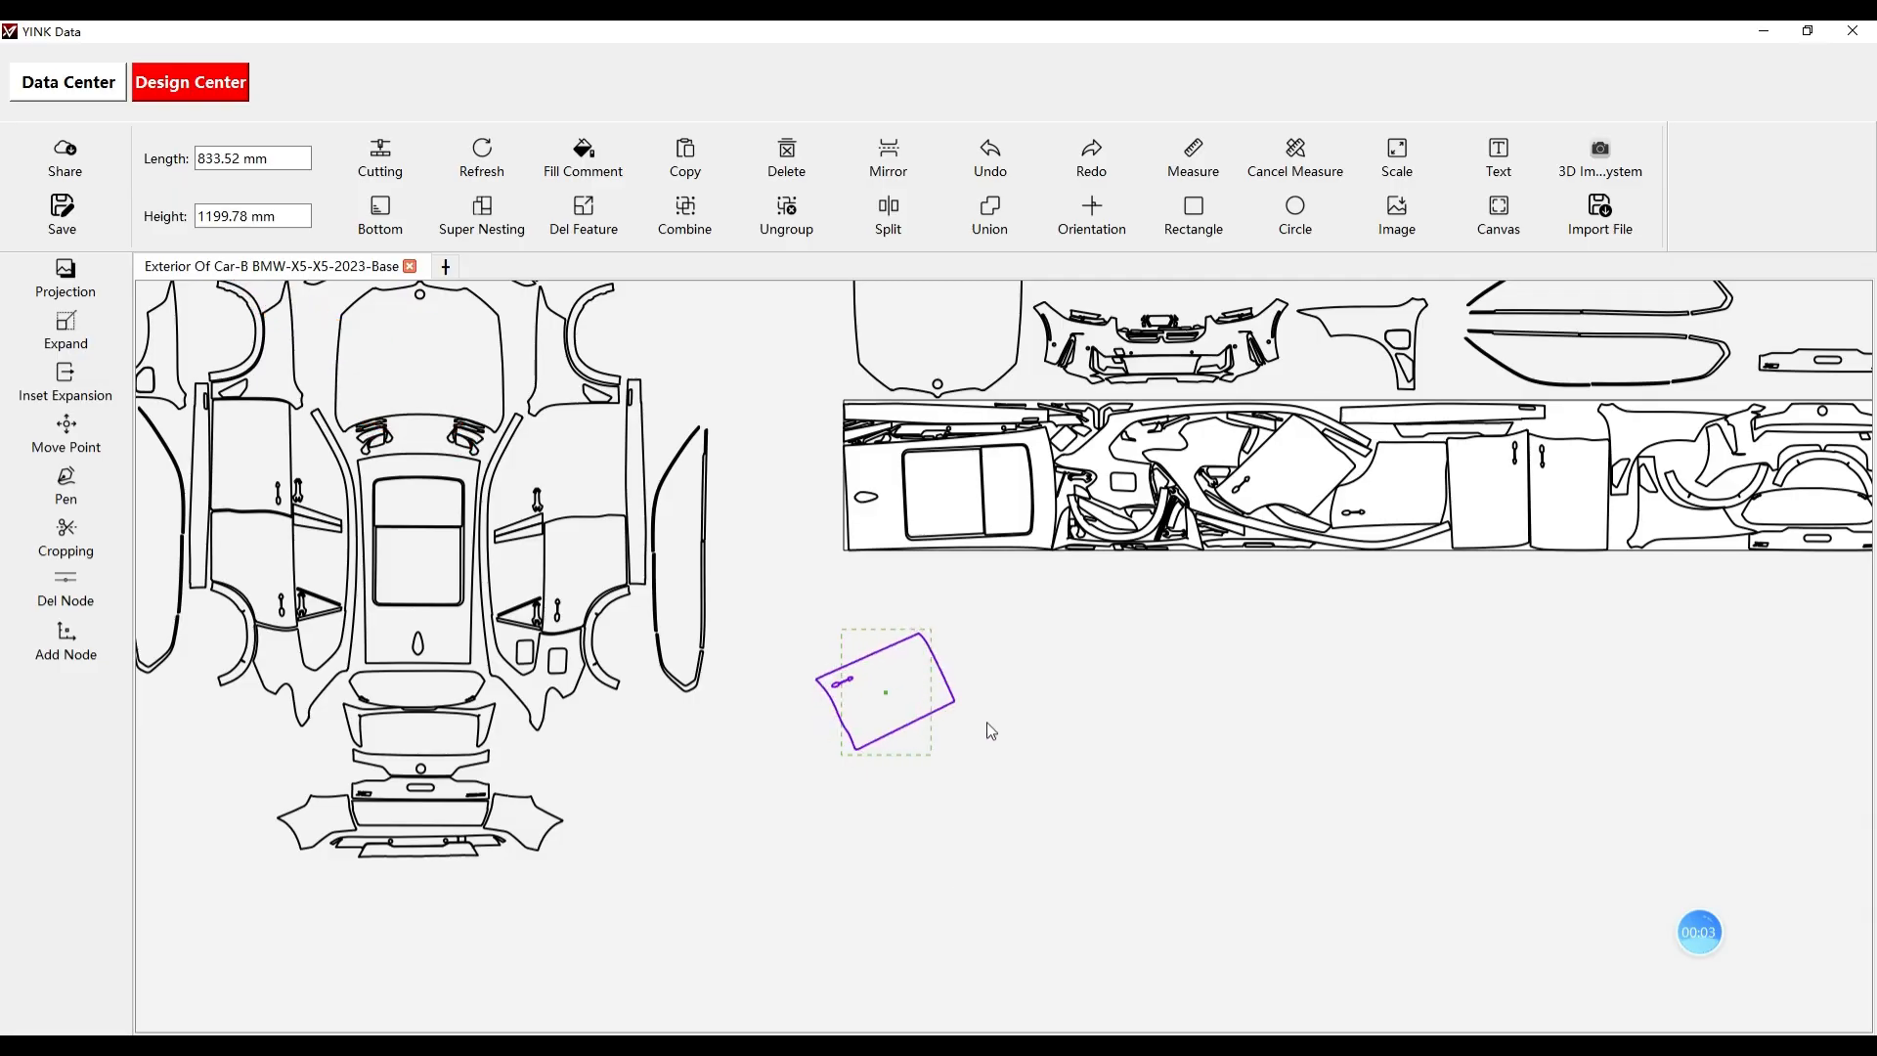
{"action": "left_click", "coordinate": [64, 274]}
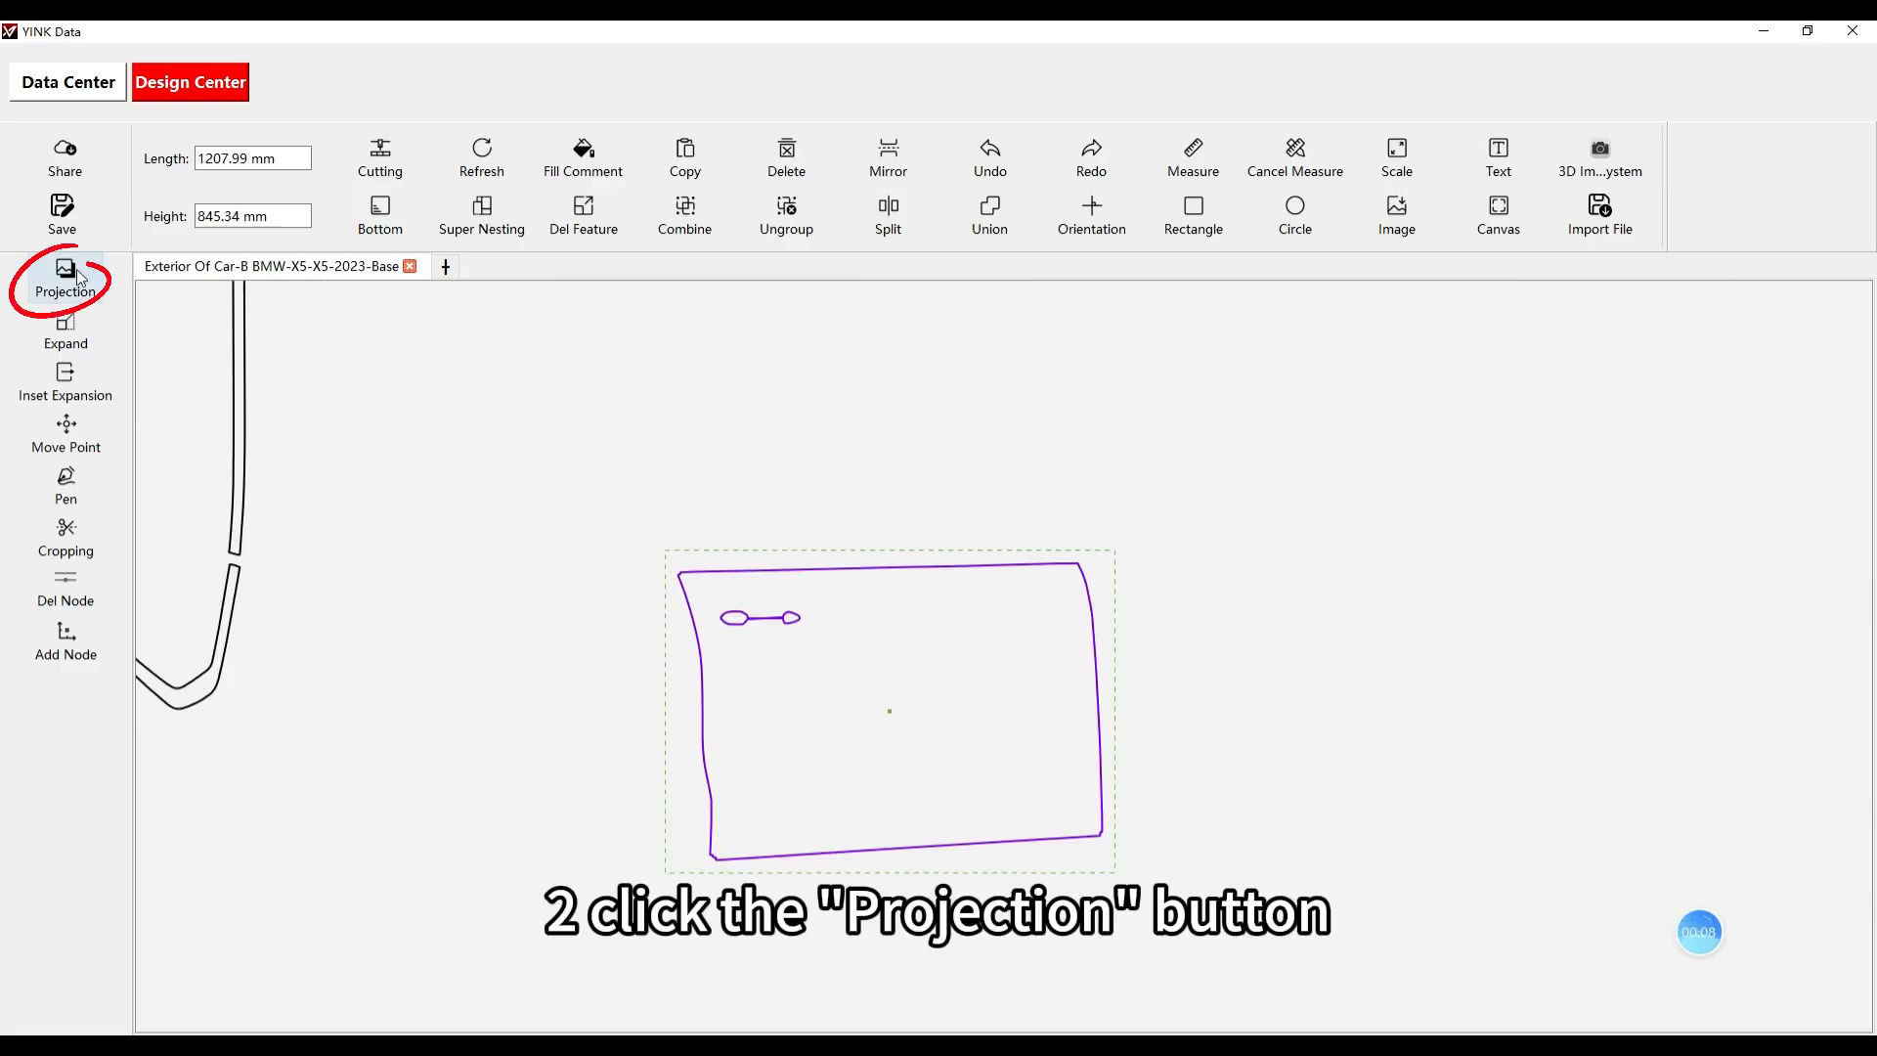
{"action": "left_click", "coordinate": [65, 274]}
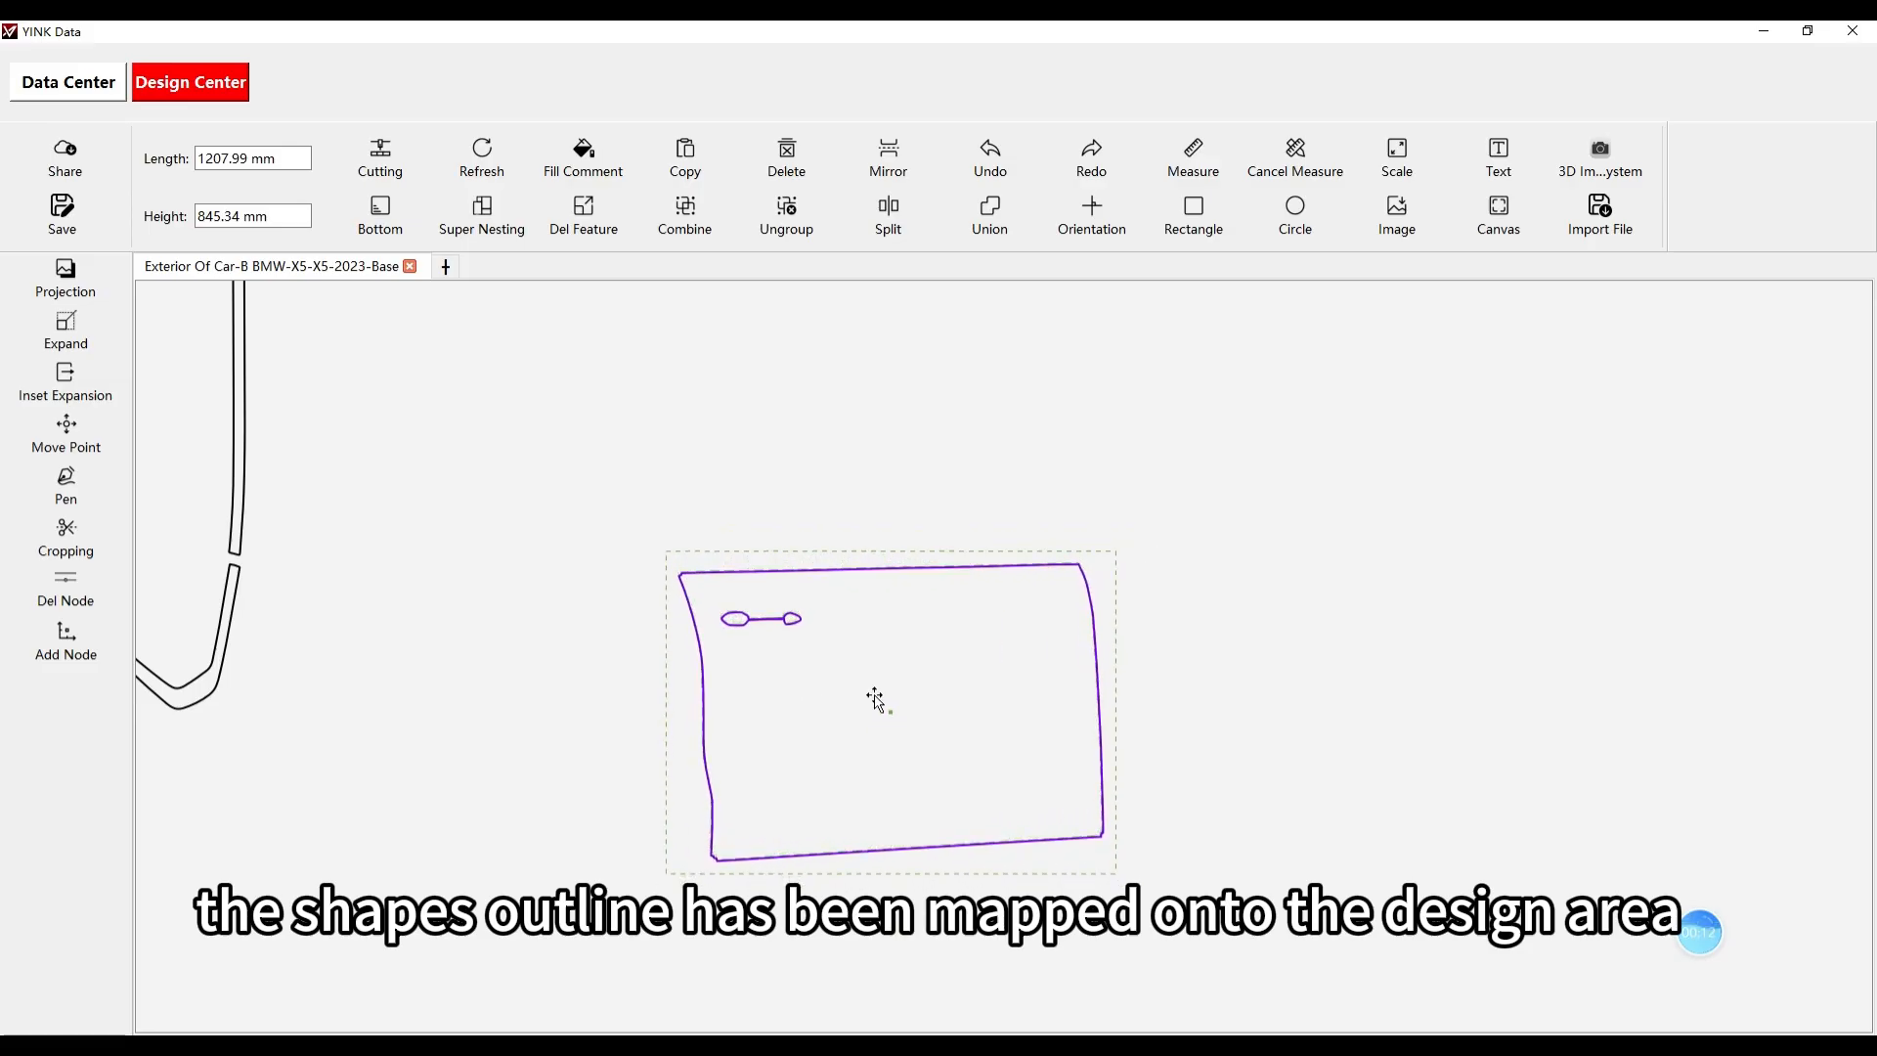
{"action": "left_click_drag", "start_coordinate": [874, 700], "coordinate": [1344, 694]}
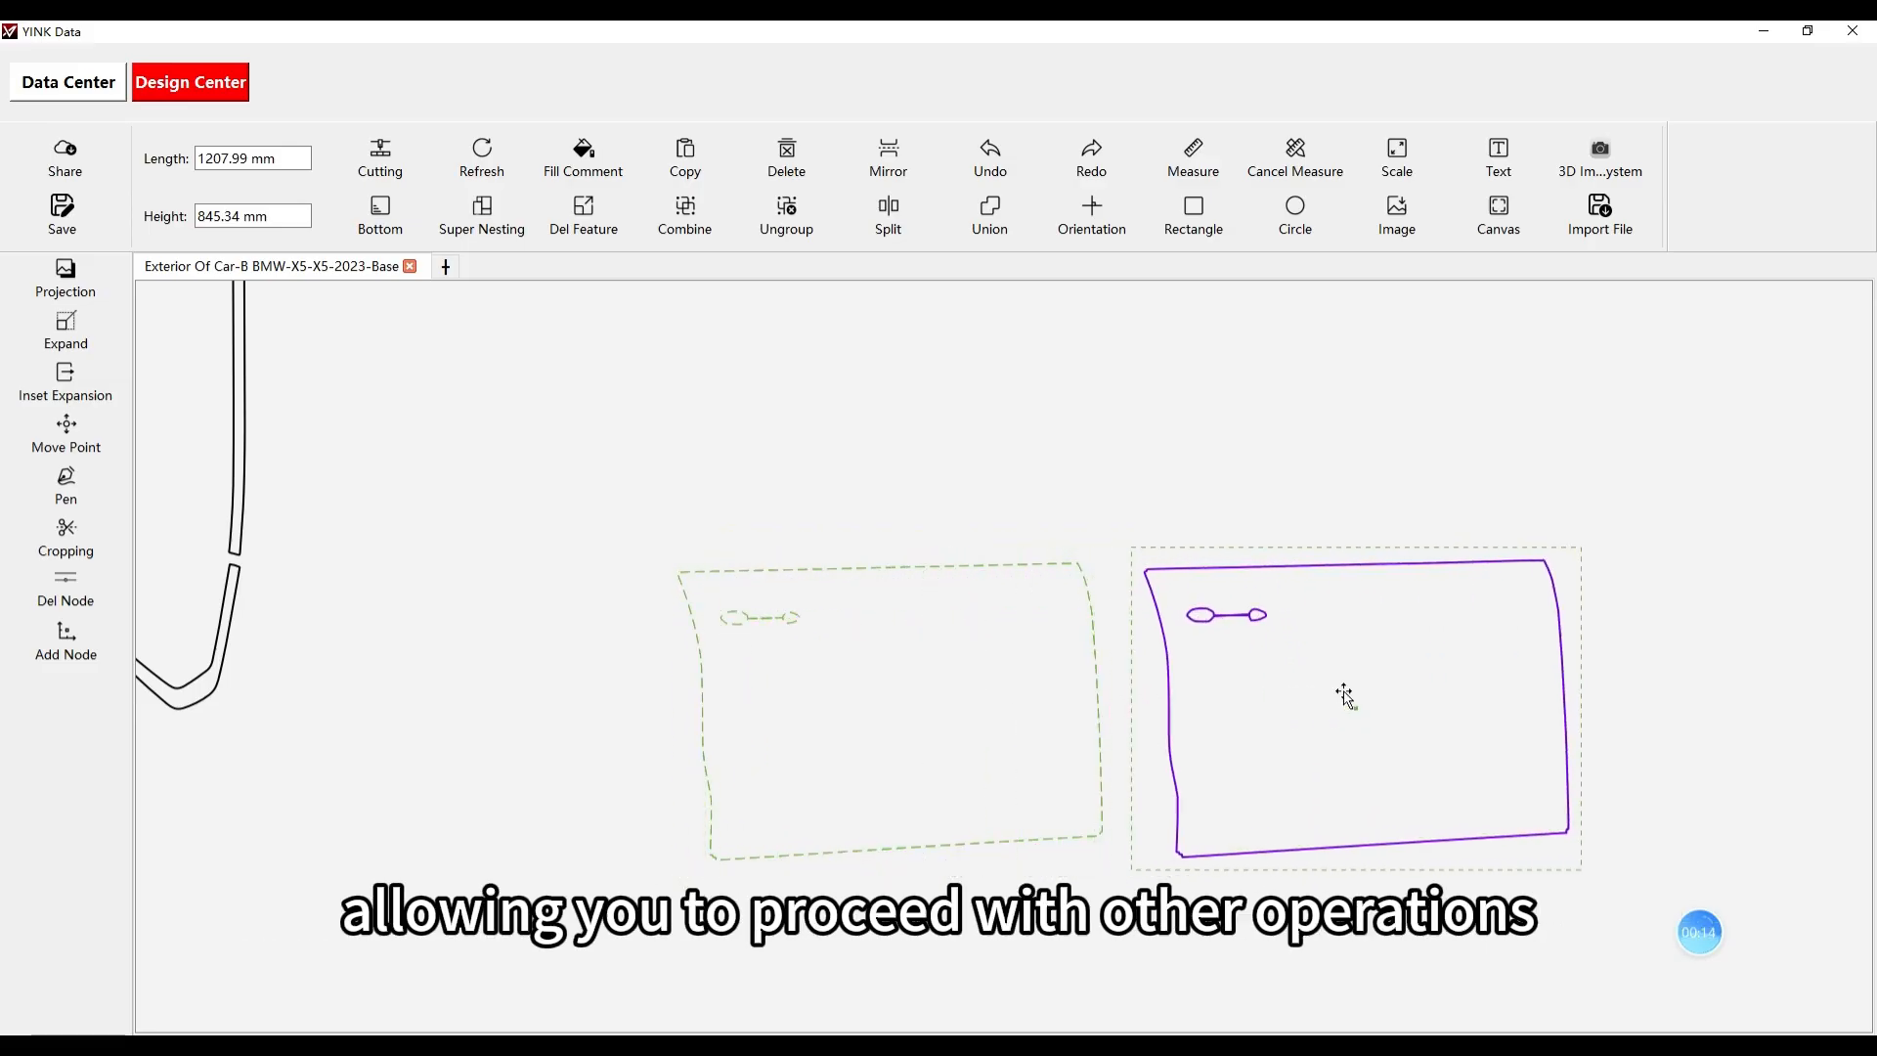